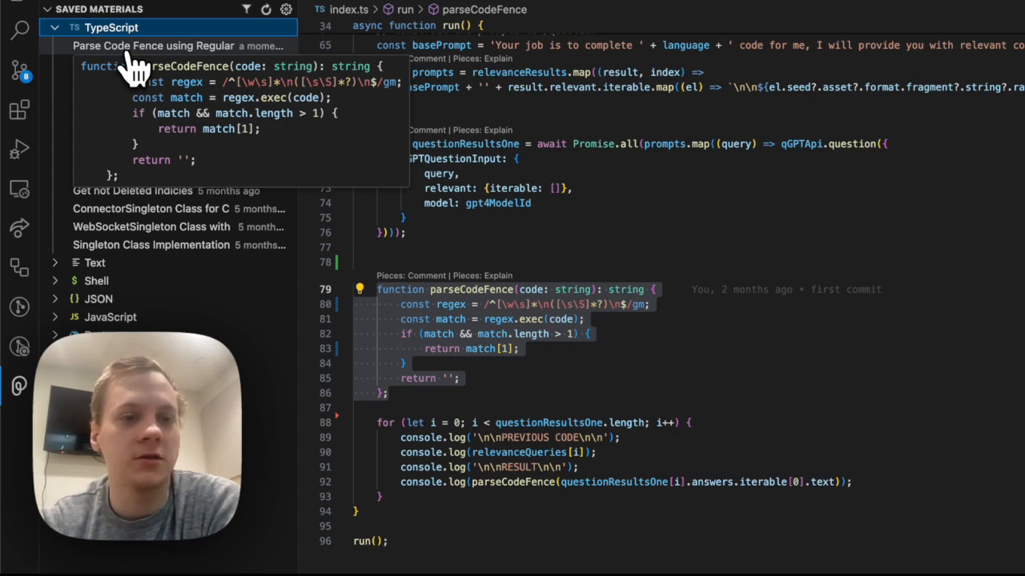
Open the Parse Code Fence snippet's details and scroll through its tags, description and links.
{"action": "left_click", "coordinate": [152, 45]}
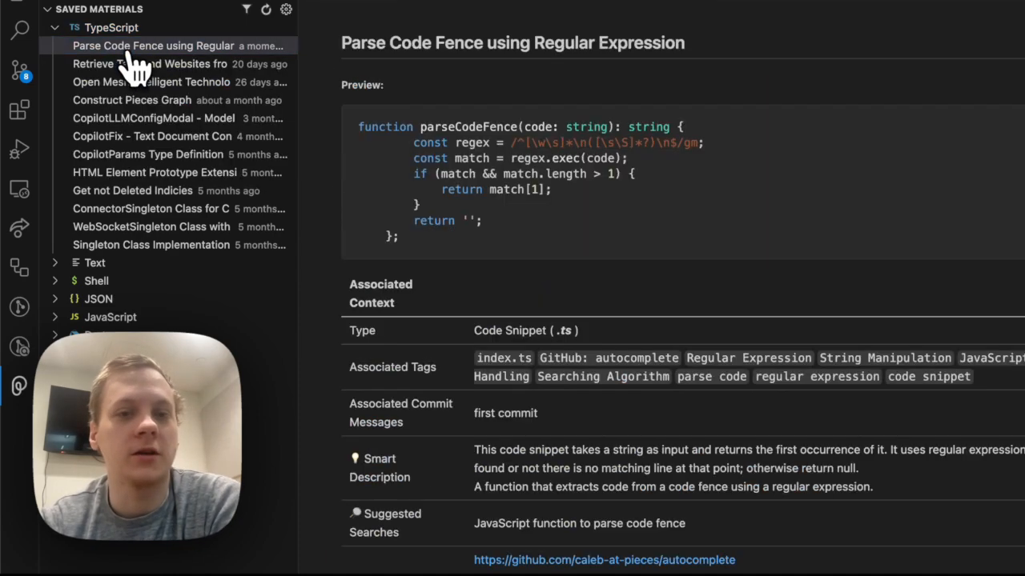
{"action": "scroll", "scroll_direction": "down", "scroll_amount": 3}
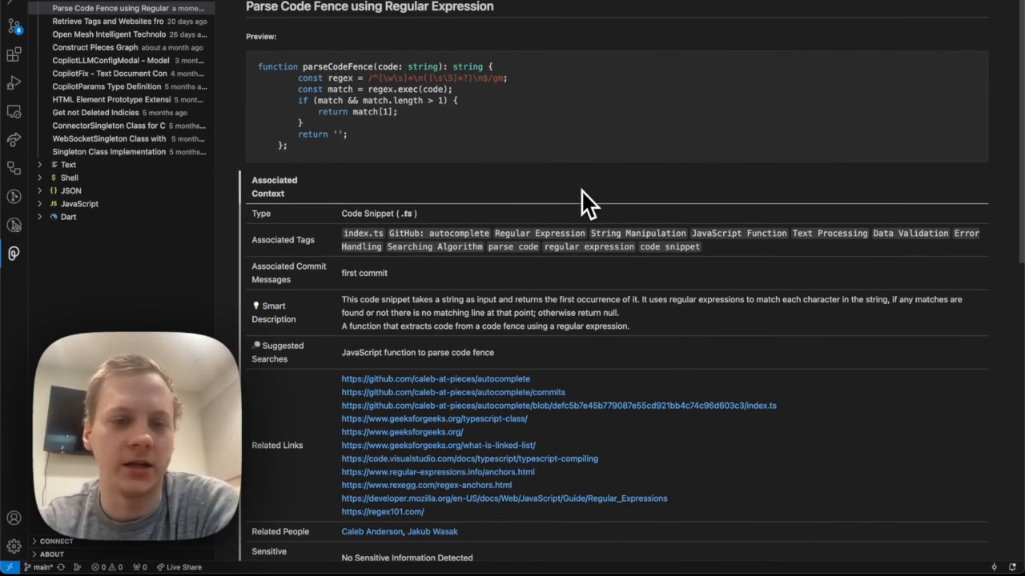
{"action": "scroll", "scroll_direction": "down", "scroll_amount": 3}
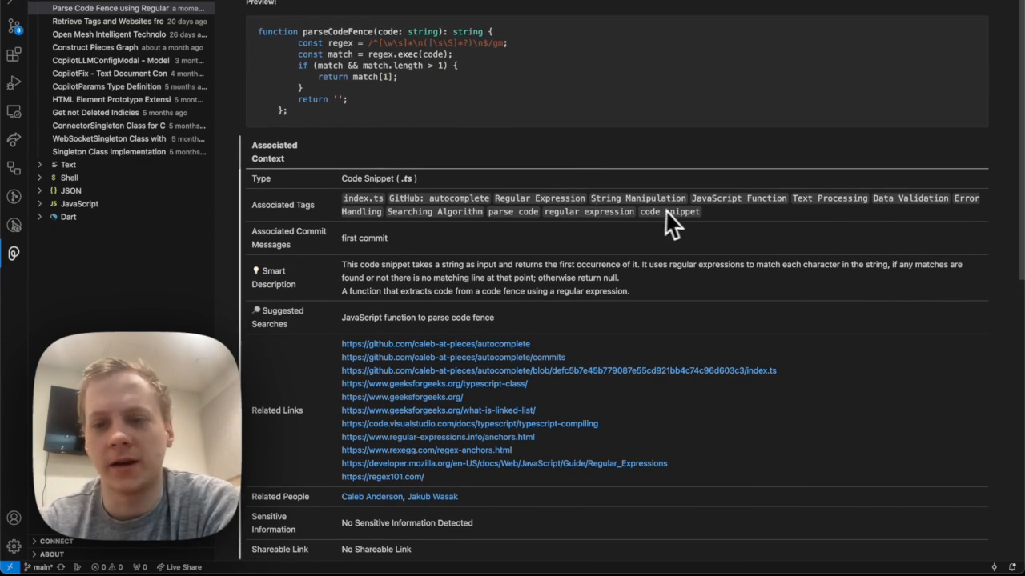
{"action": "mouse_move", "coordinate": [701, 228]}
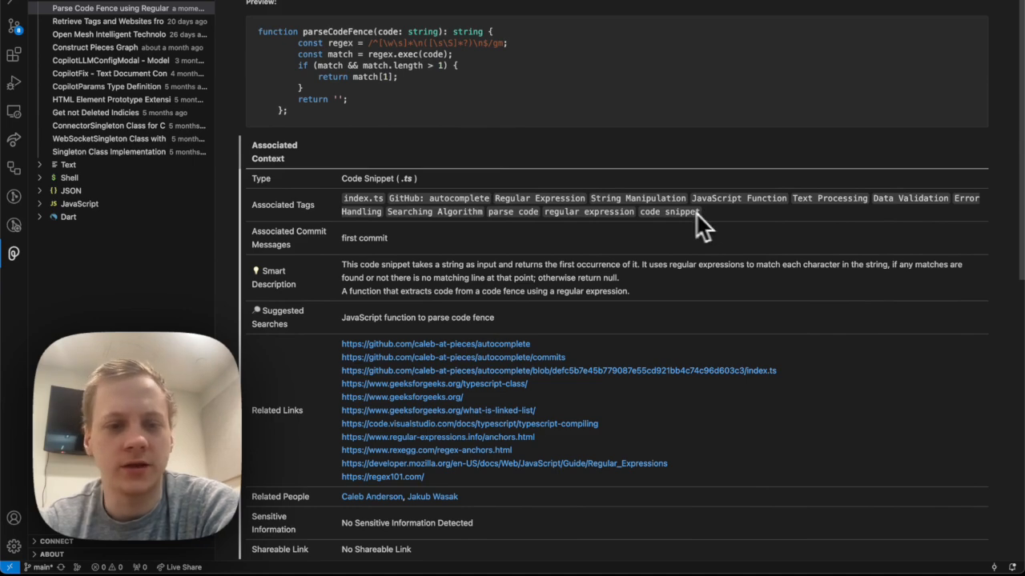
{"action": "mouse_move", "coordinate": [620, 236]}
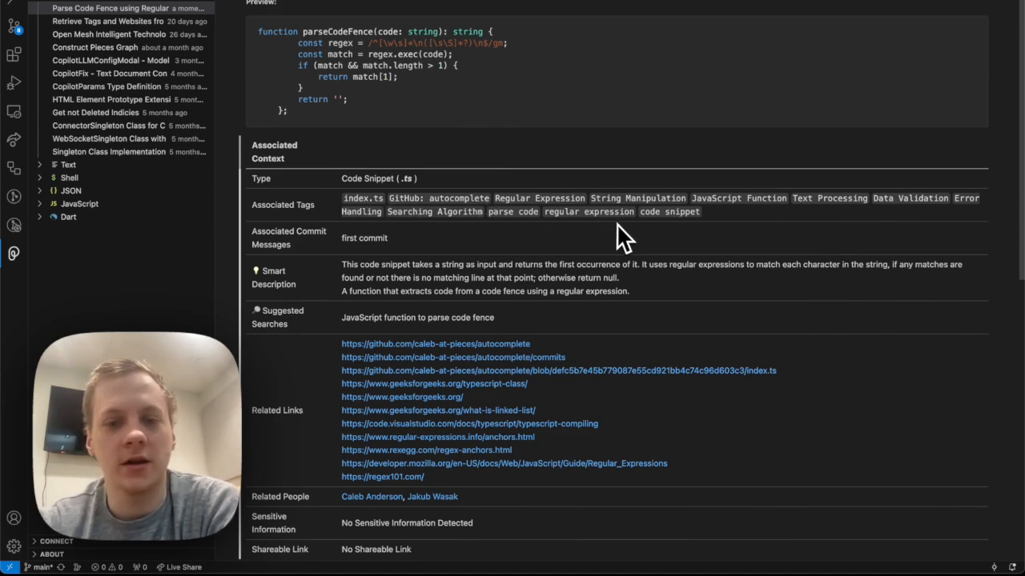
{"action": "mouse_move", "coordinate": [408, 256]}
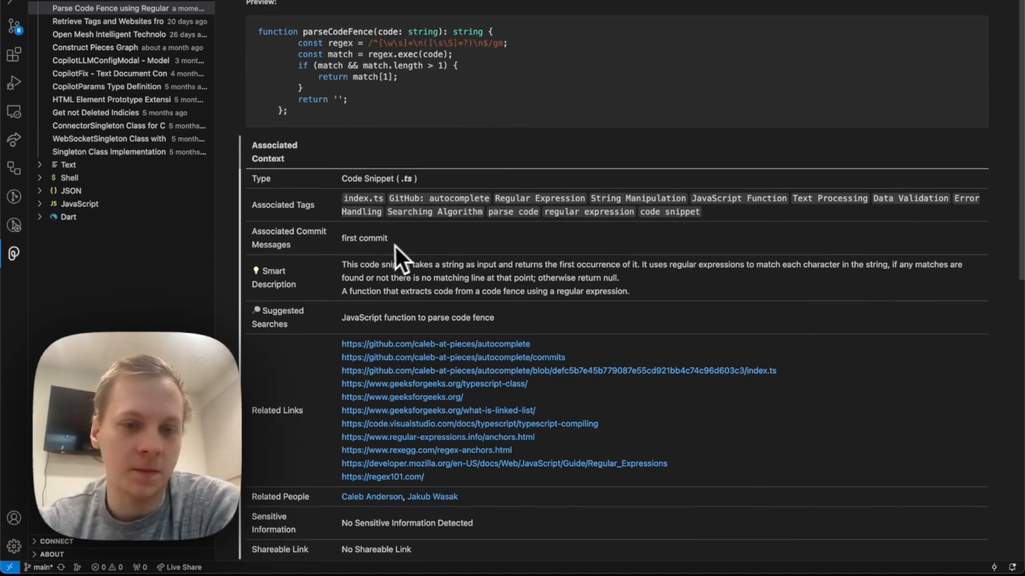
{"action": "mouse_move", "coordinate": [346, 252]}
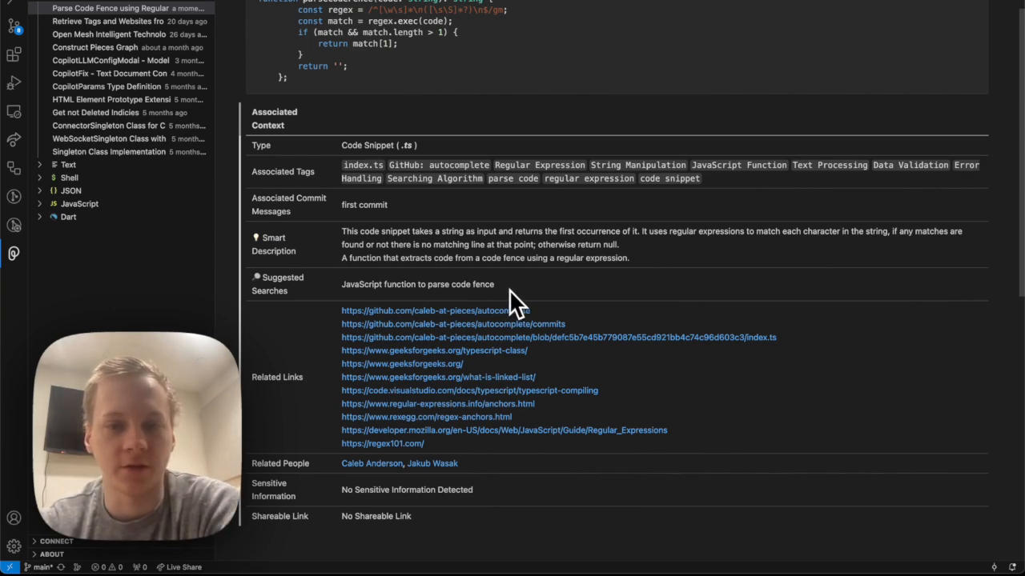
{"action": "mouse_move", "coordinate": [555, 292]}
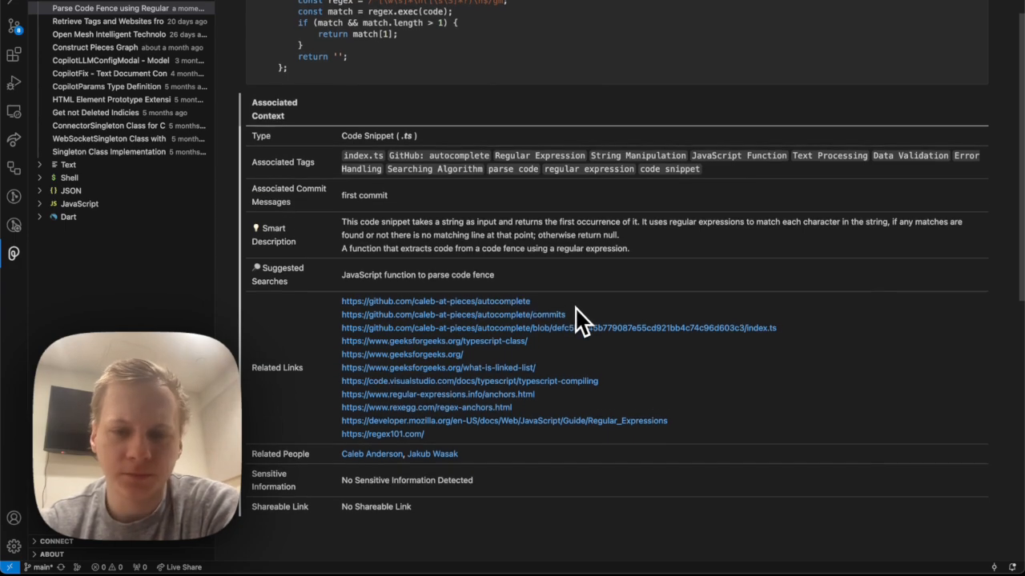
{"action": "scroll", "scroll_direction": "down", "scroll_amount": 3}
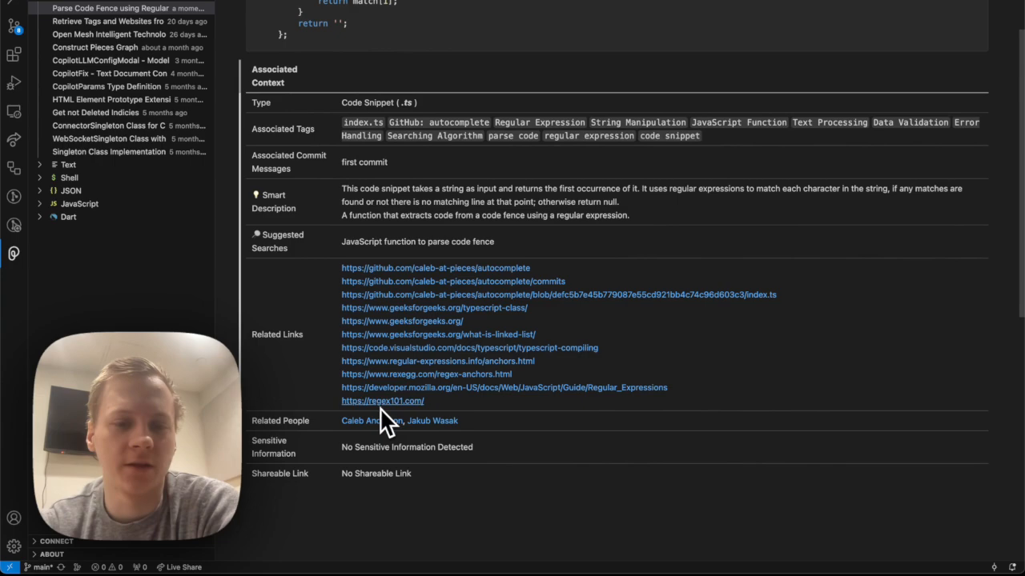
{"action": "mouse_move", "coordinate": [385, 401]}
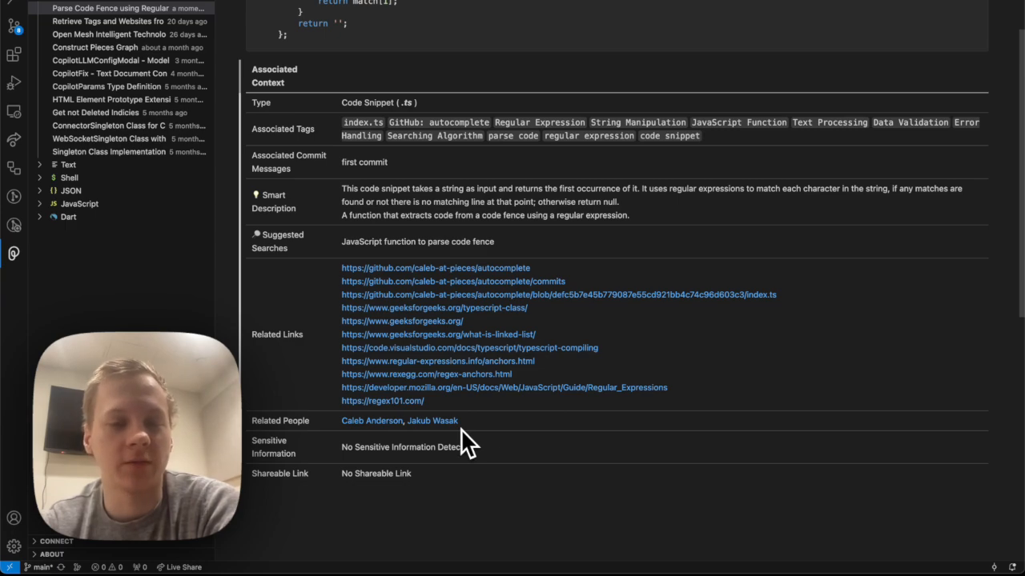
{"action": "mouse_move", "coordinate": [432, 421]}
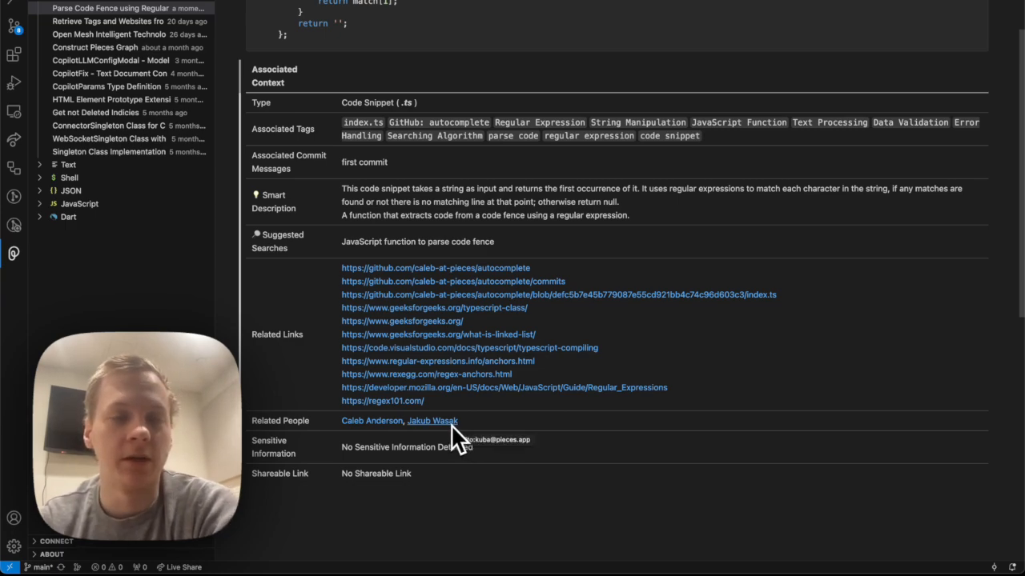
{"action": "mouse_move", "coordinate": [467, 416]}
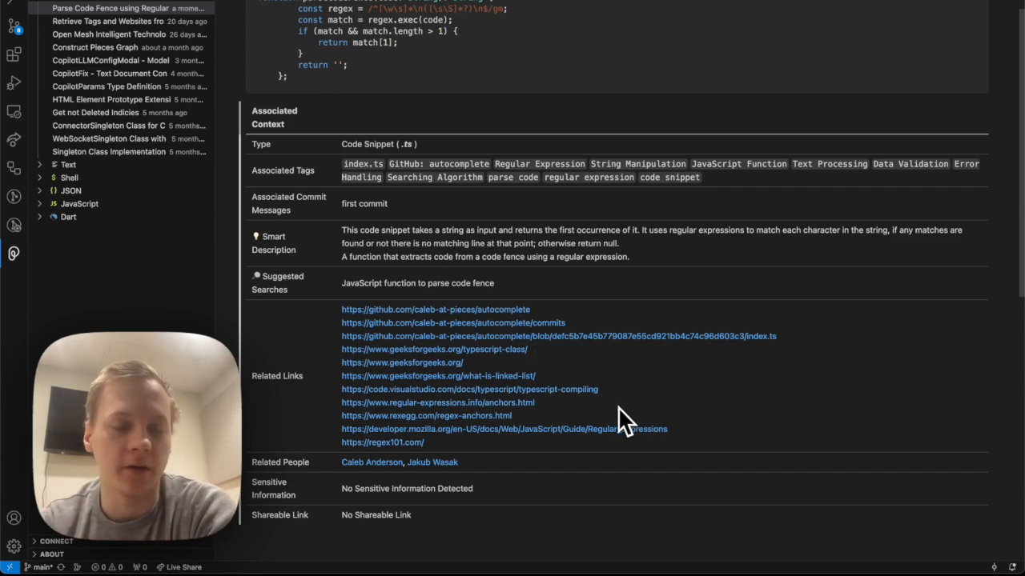
{"action": "mouse_move", "coordinate": [489, 489]}
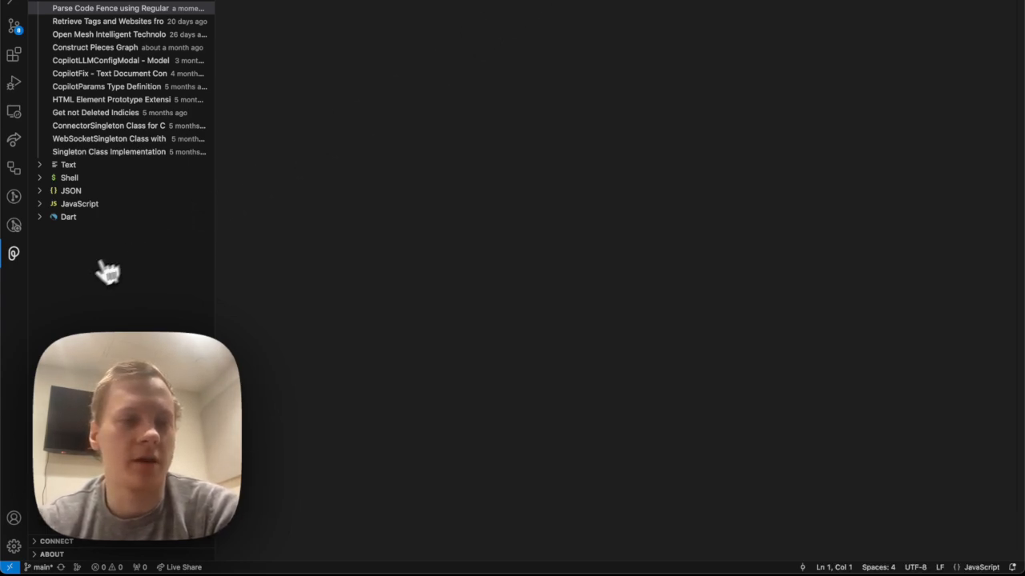
{"action": "mouse_move", "coordinate": [369, 244]}
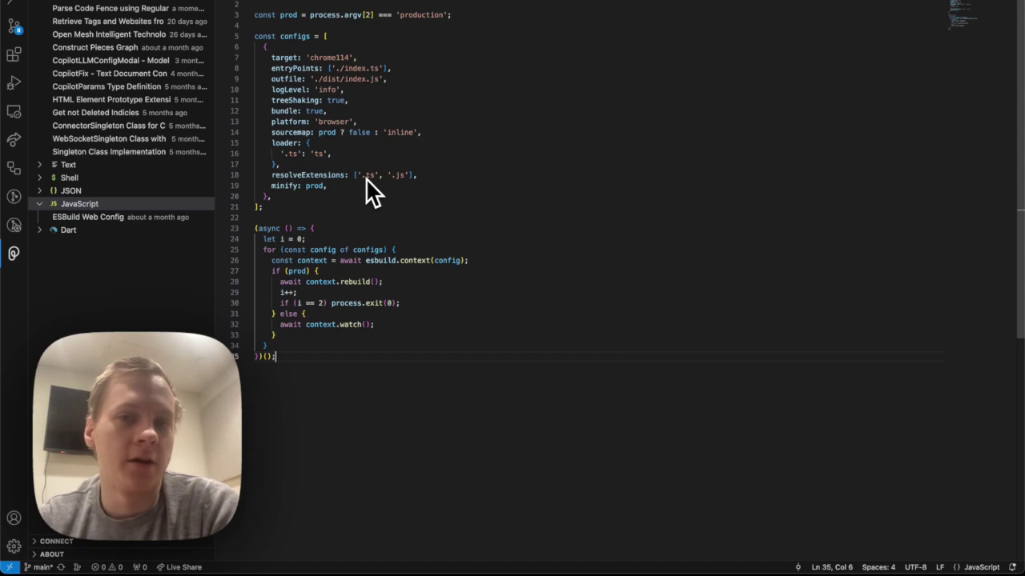
{"action": "mouse_move", "coordinate": [512, 204]}
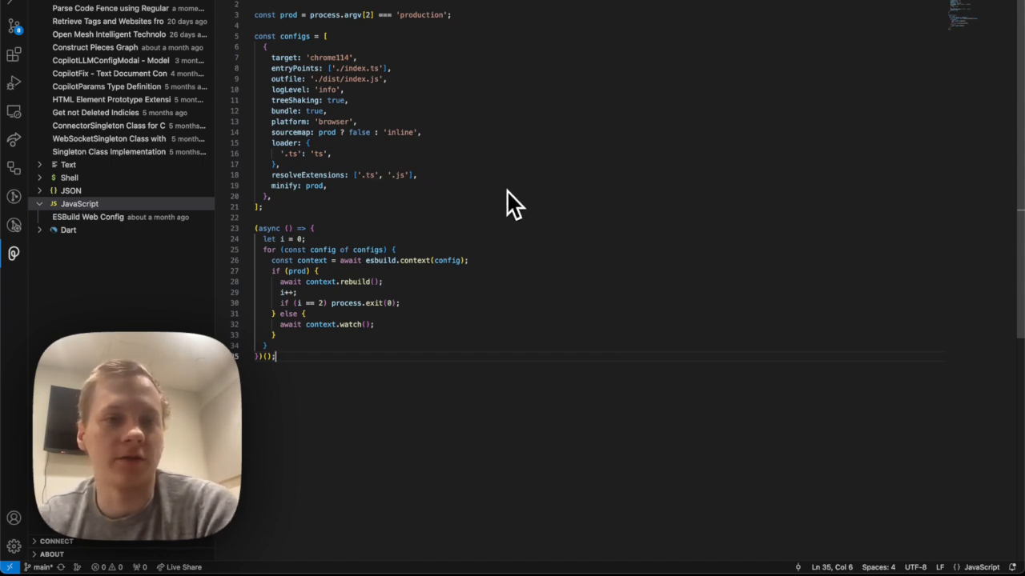